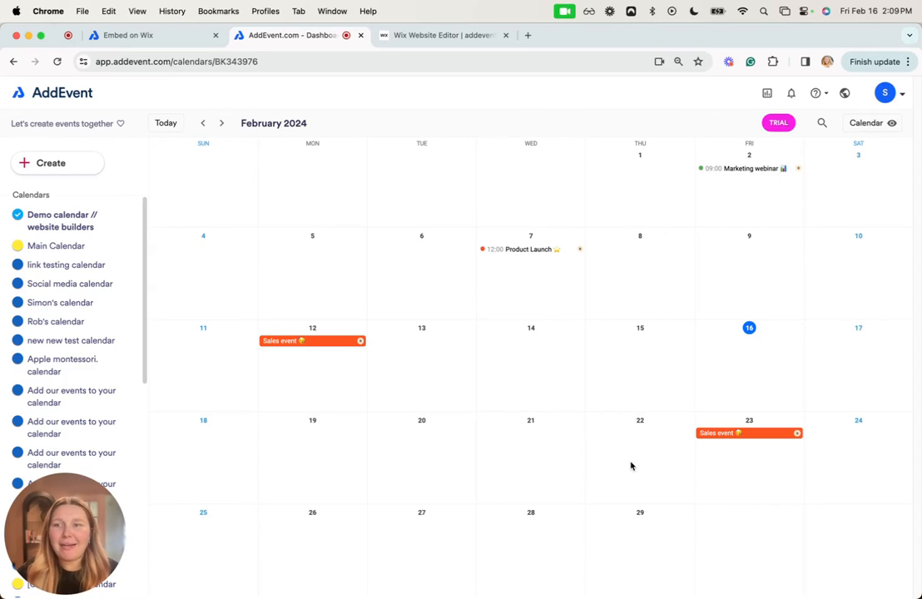
pyautogui.moveTo(615, 453)
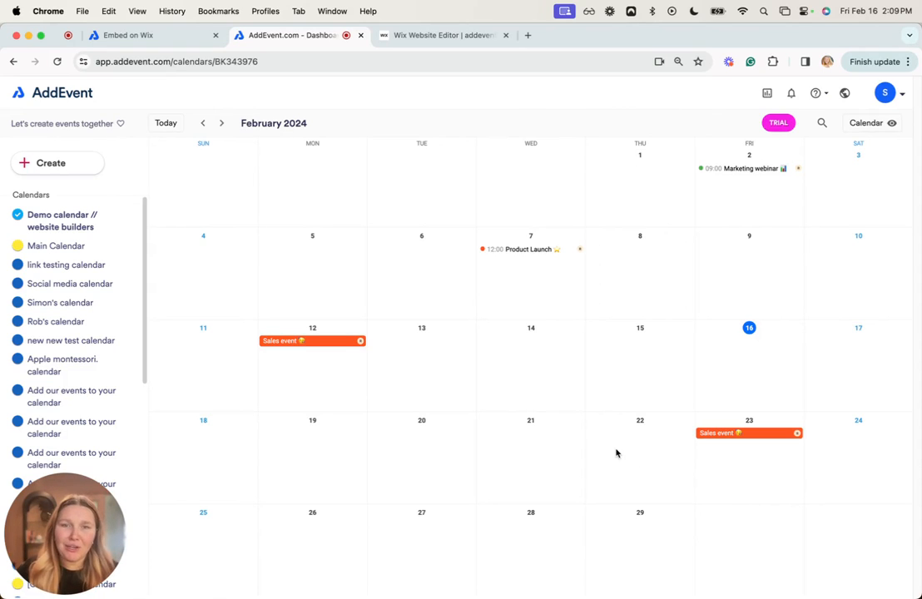
pyautogui.moveTo(676, 370)
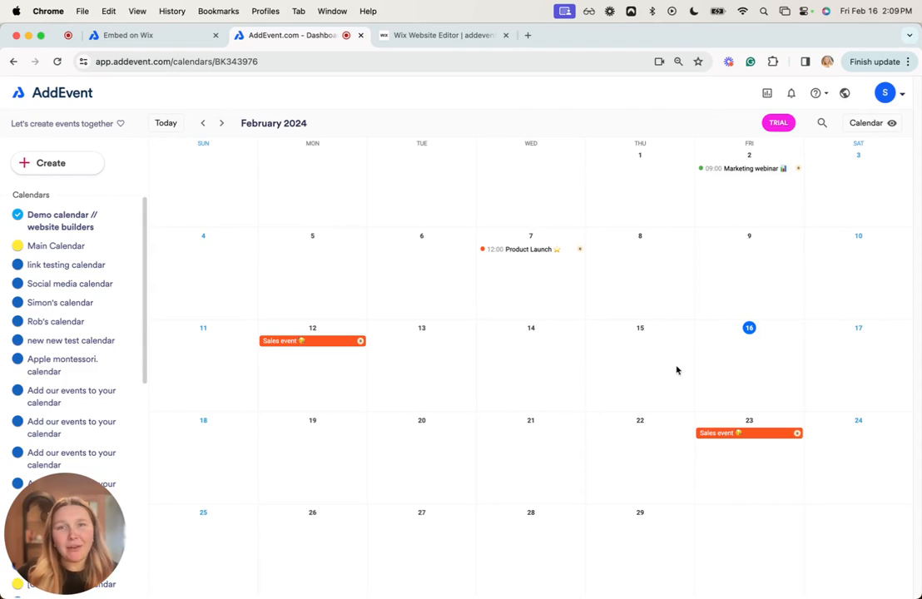
pyautogui.moveTo(572, 278)
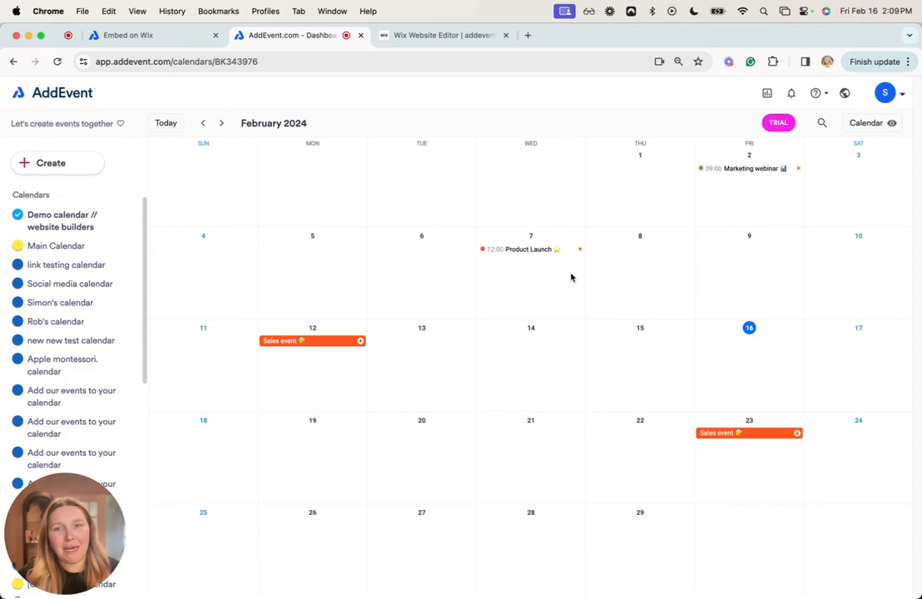
pyautogui.moveTo(319, 566)
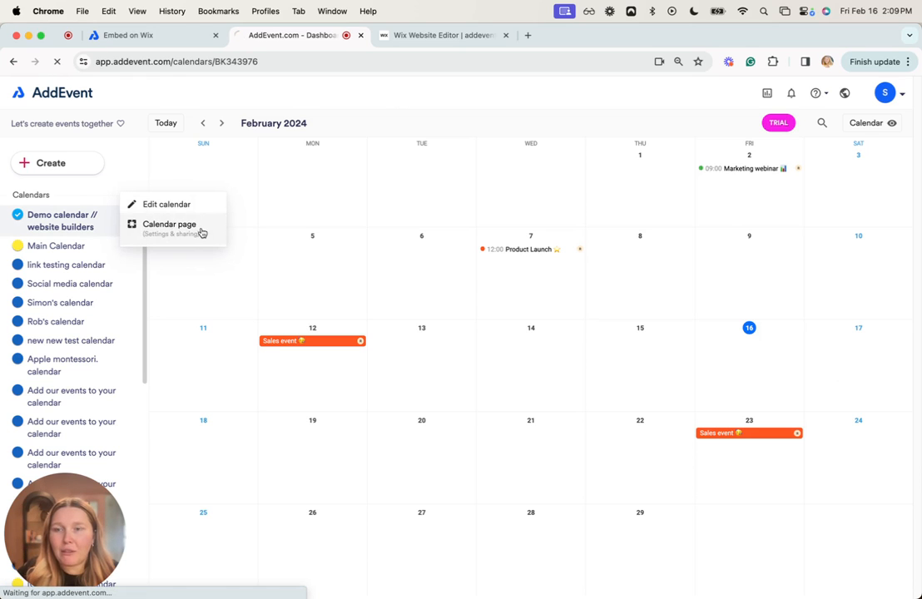
# Step: Copy the Demo calendar's default embeddable month calendar code from Customize + Share's embed options
pyautogui.click(169, 224)
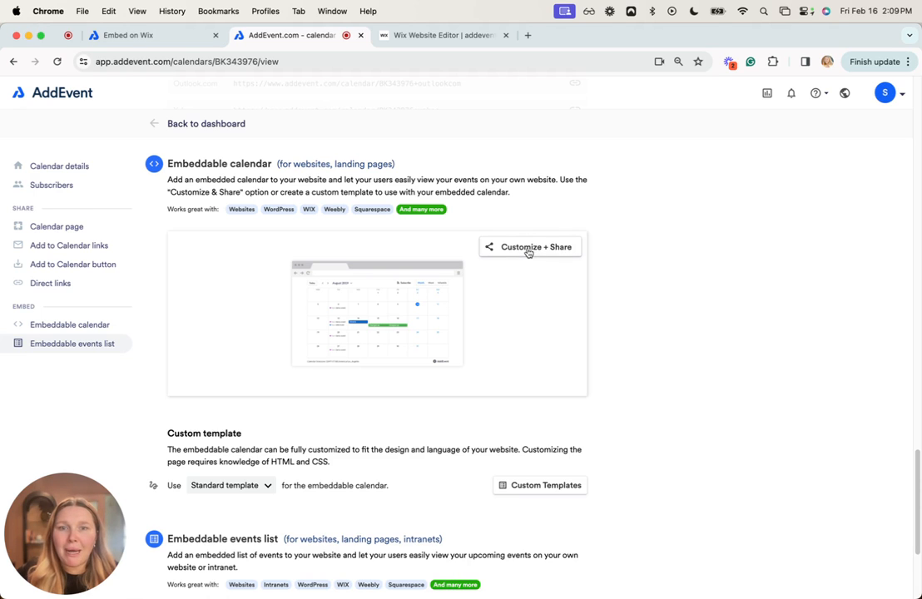
pyautogui.click(530, 247)
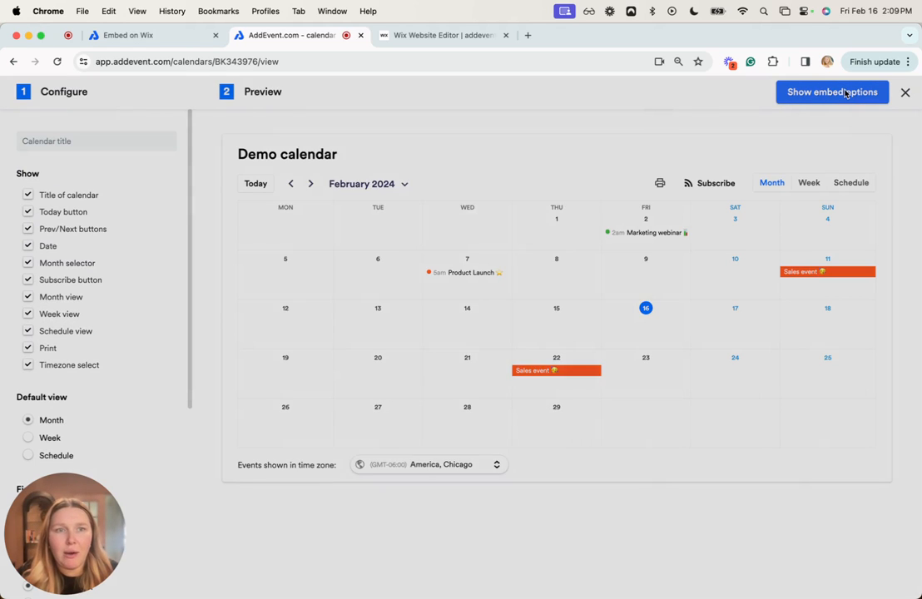
pyautogui.click(831, 91)
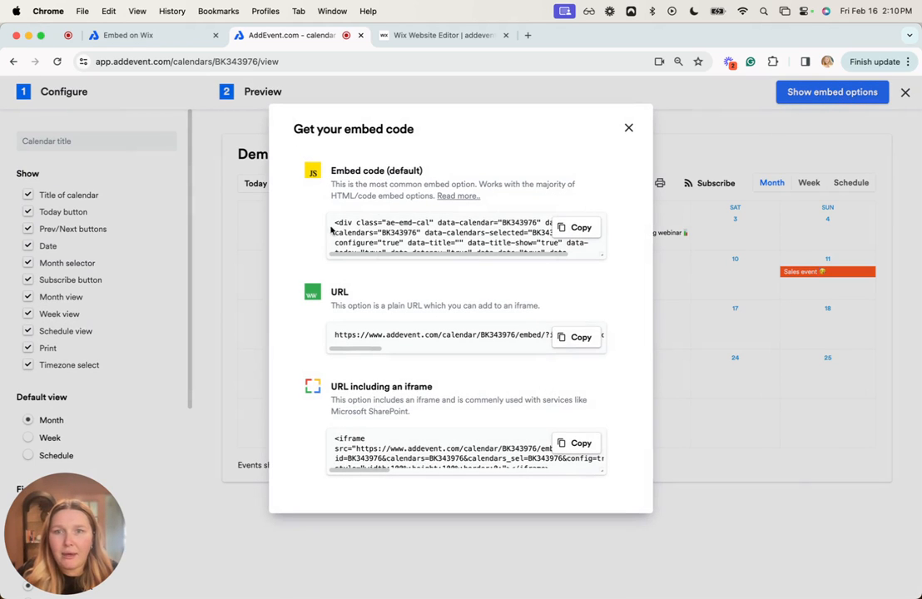
pyautogui.click(580, 227)
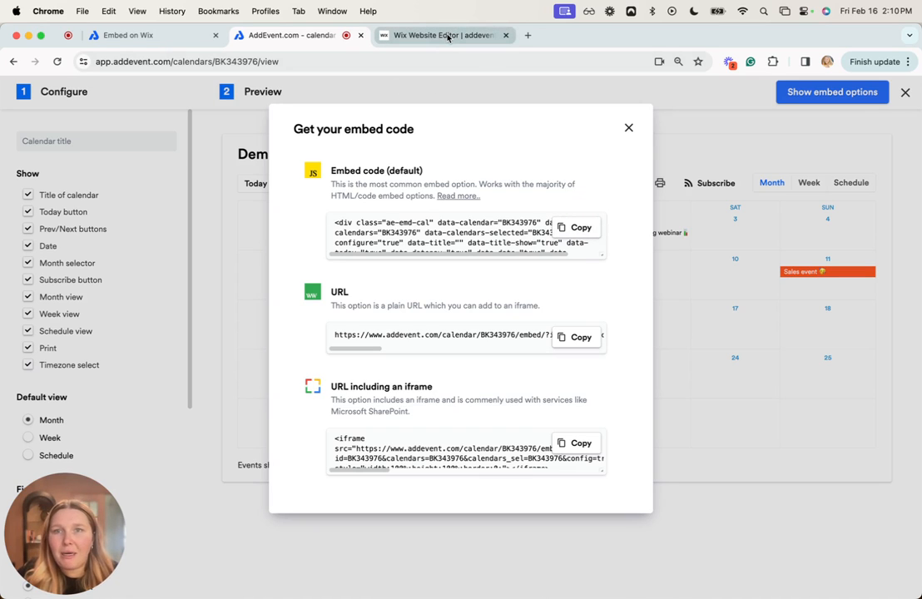
# Step: In the Wix Editor tab, open Add Elements on the Embed Code category
pyautogui.click(445, 35)
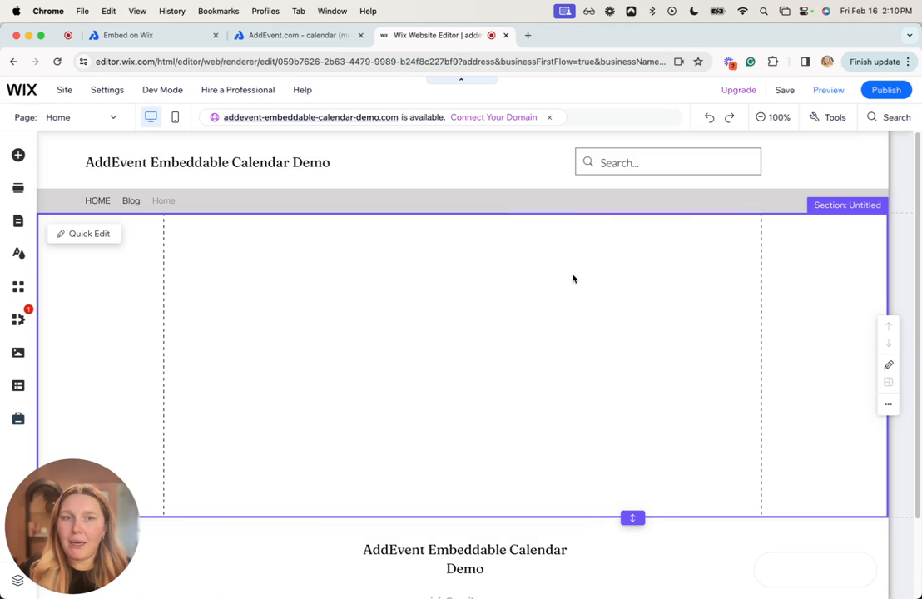
pyautogui.moveTo(436, 338)
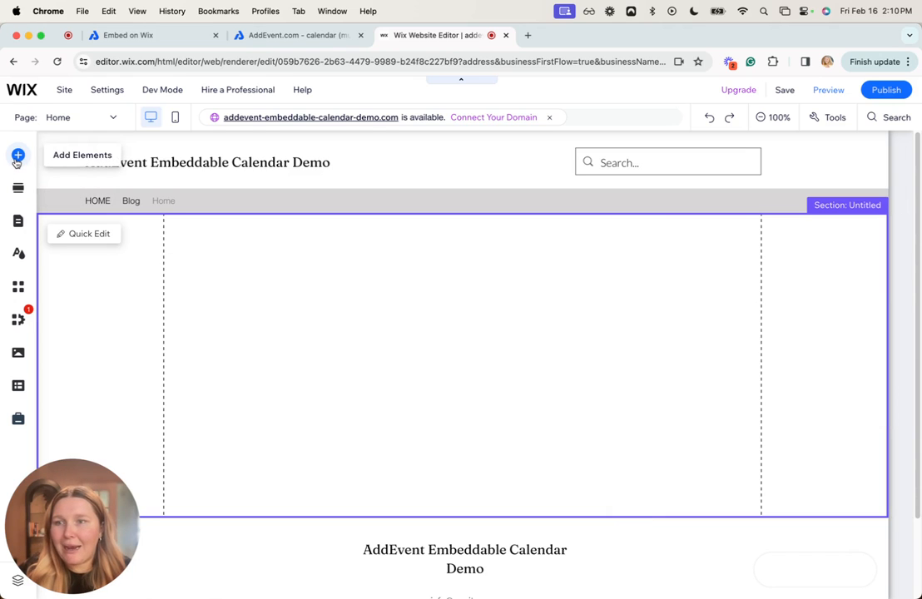
pyautogui.click(18, 155)
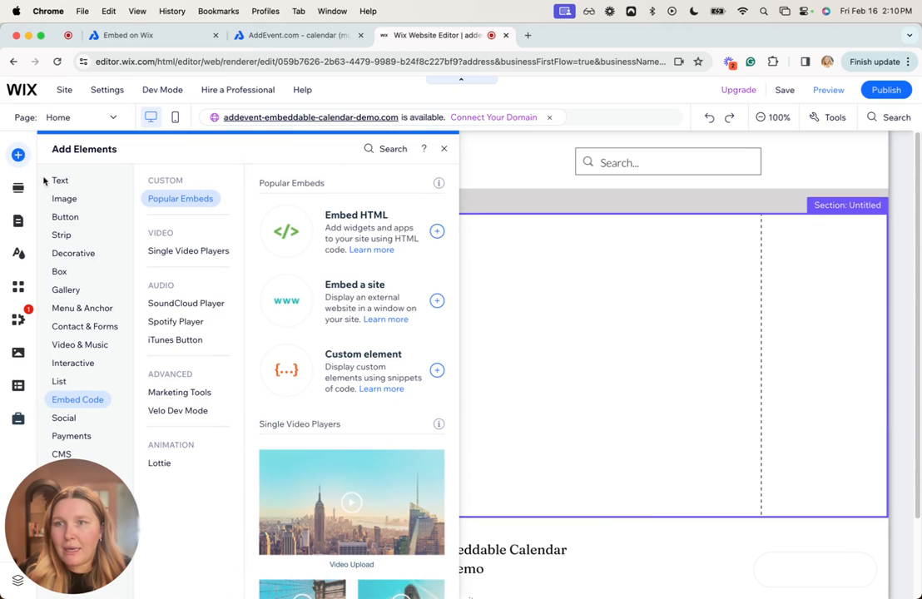
pyautogui.moveTo(292, 288)
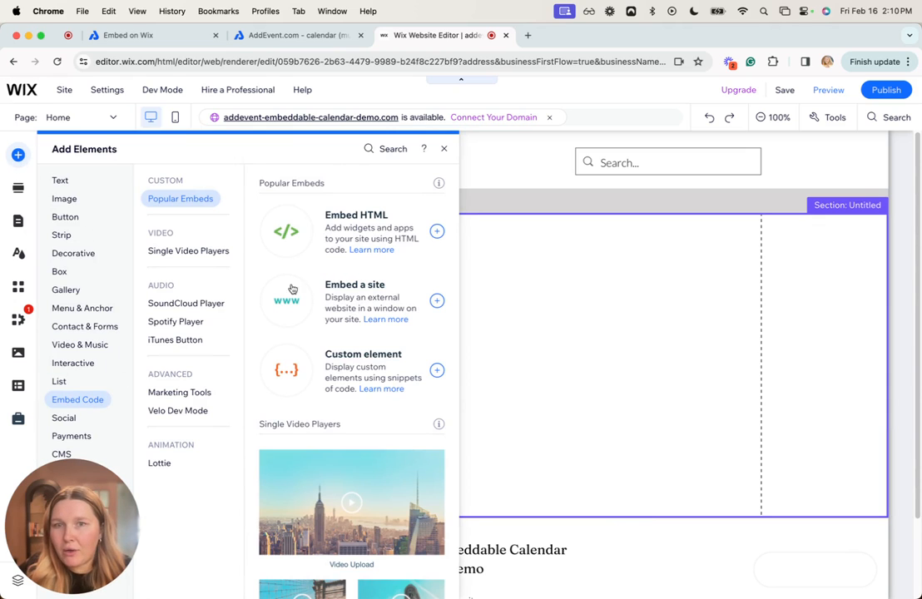
pyautogui.moveTo(436, 231)
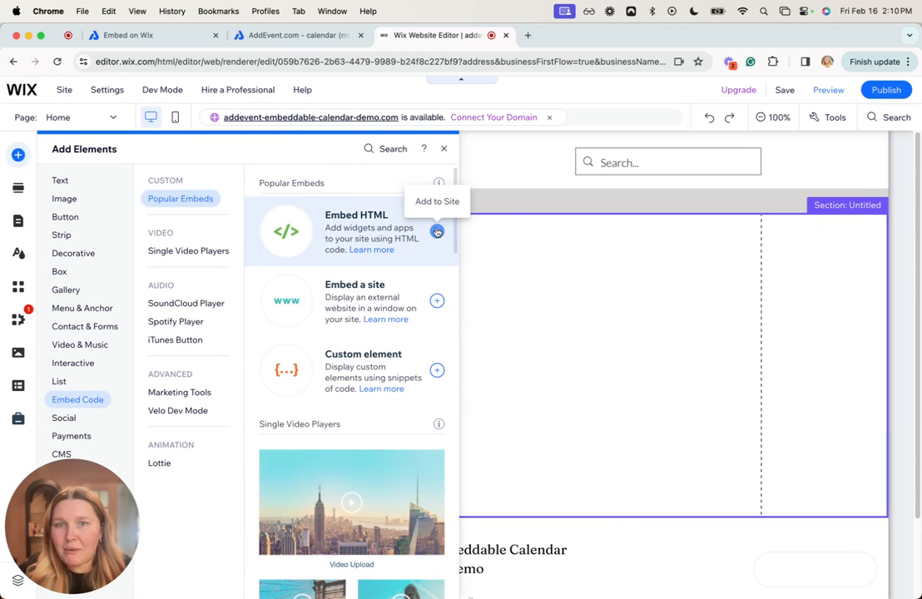
# Step: Add an Embed HTML element, paste the AddEvent code, and update it
pyautogui.click(437, 231)
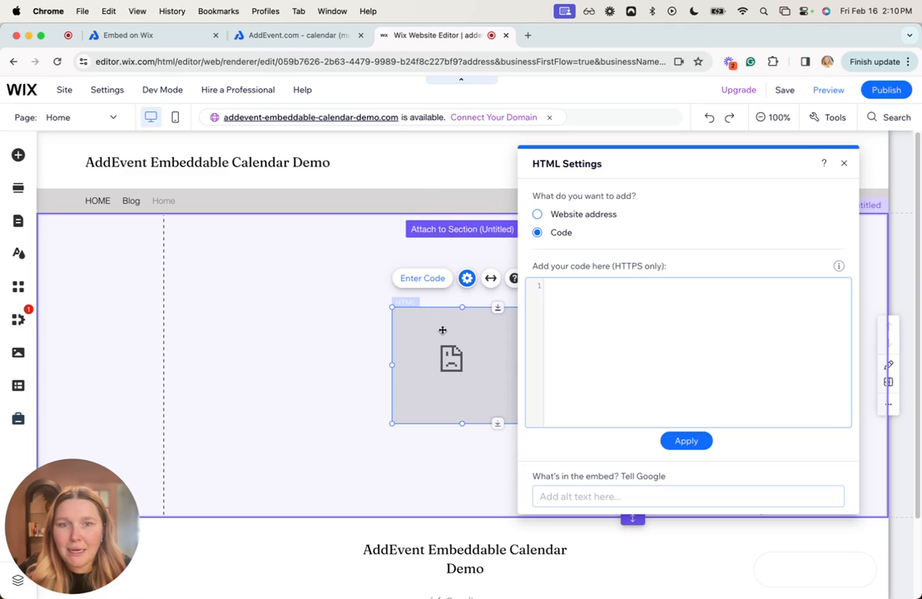
pyautogui.rightClick(665, 349)
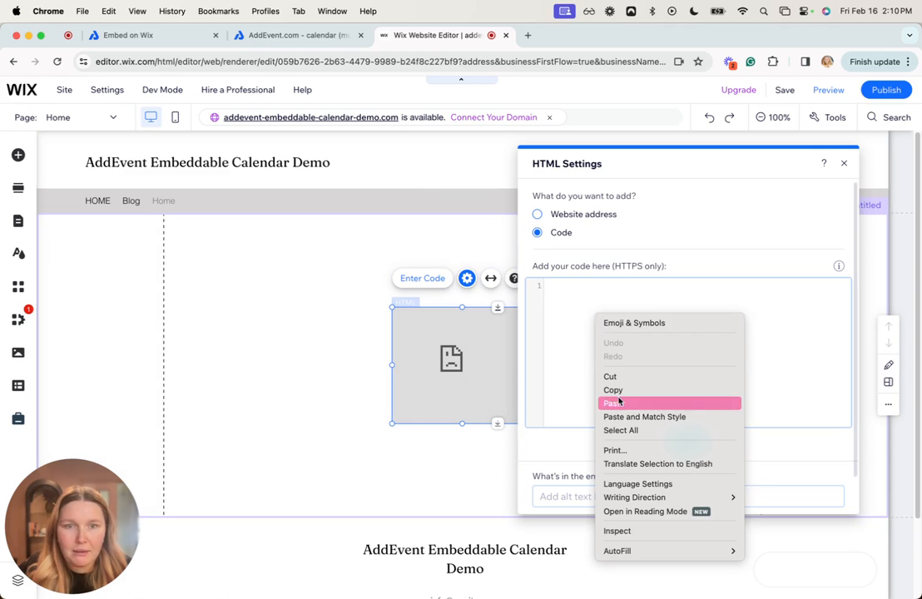
pyautogui.click(613, 403)
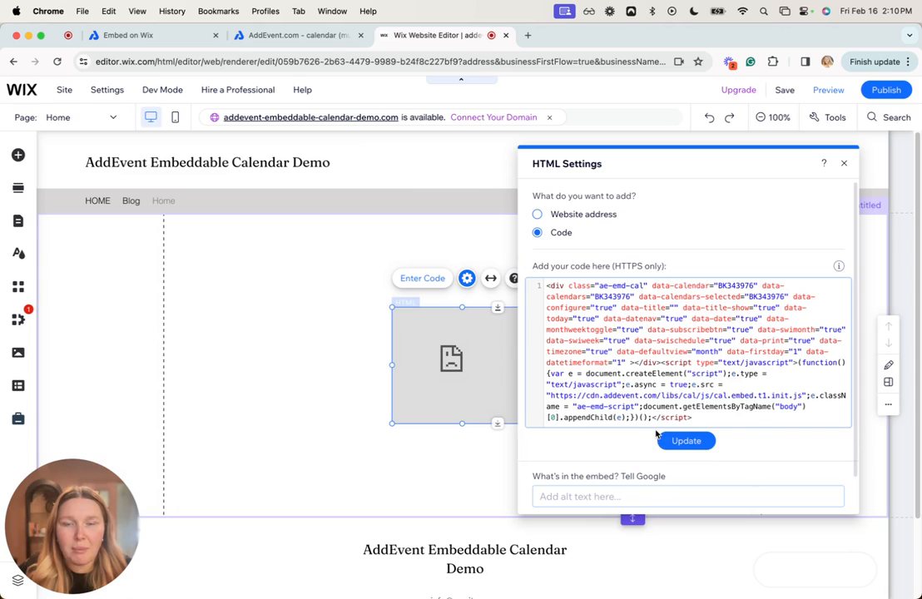
pyautogui.click(686, 440)
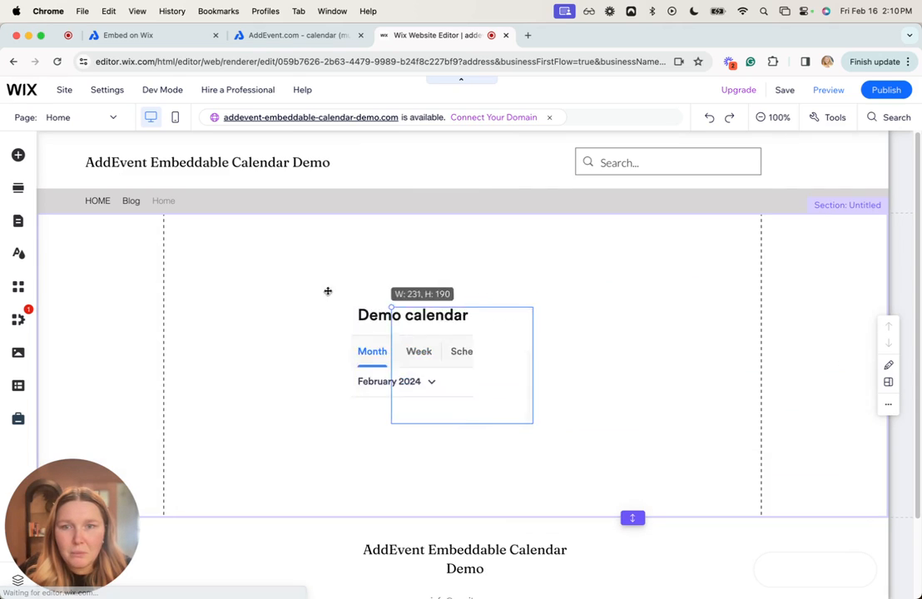
# Step: Resize the HTML embed to span the section, showing the full February 2024 grid
pyautogui.moveTo(391, 305); pyautogui.dragTo(164, 217)
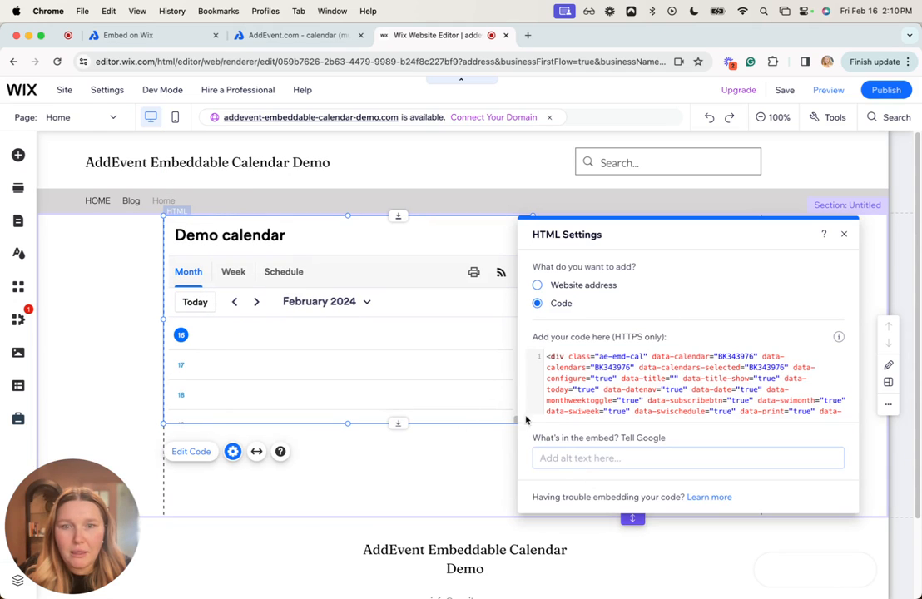
pyautogui.click(842, 233)
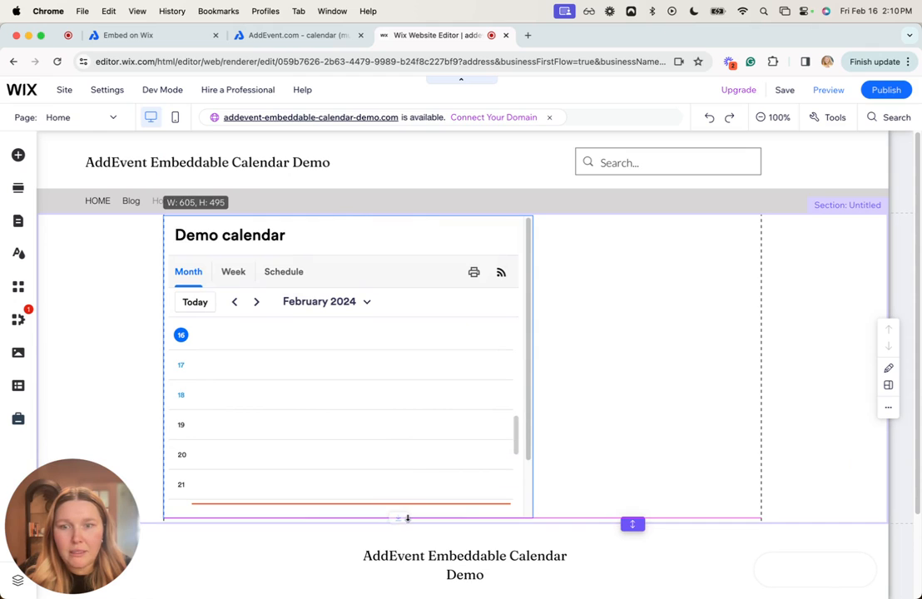
pyautogui.click(233, 186)
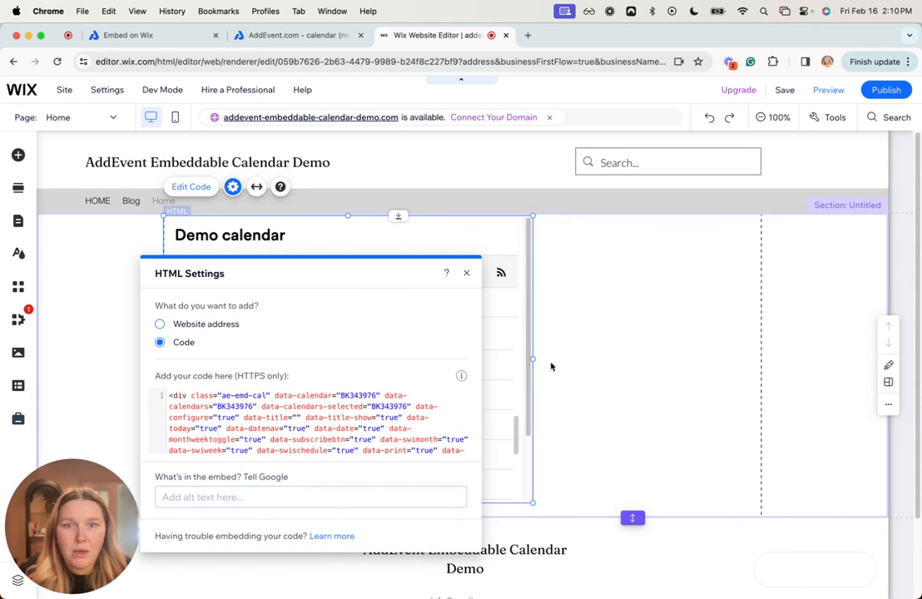
pyautogui.click(466, 273)
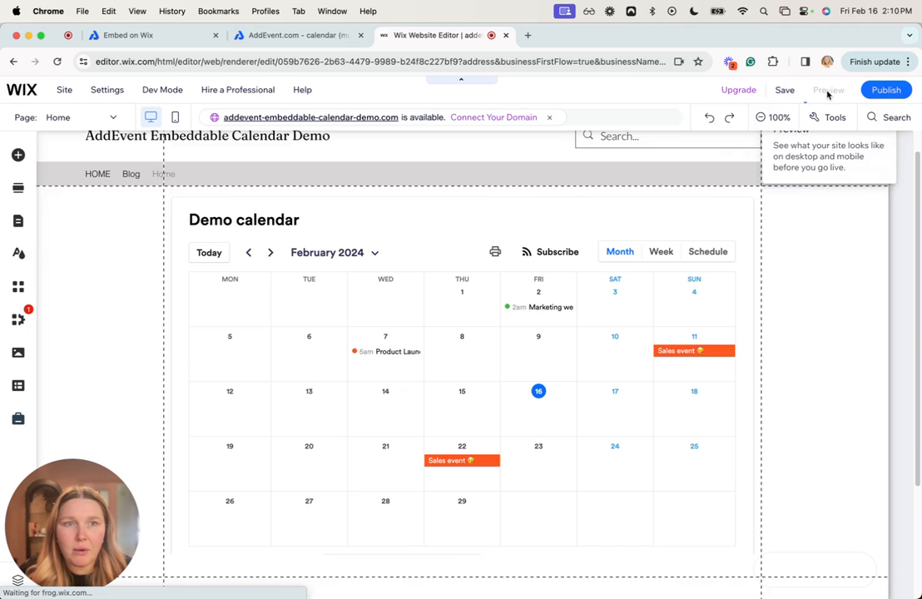
# Step: In Preview, open the Product Launch and Sales event details, then advance to March 2024
pyautogui.click(827, 89)
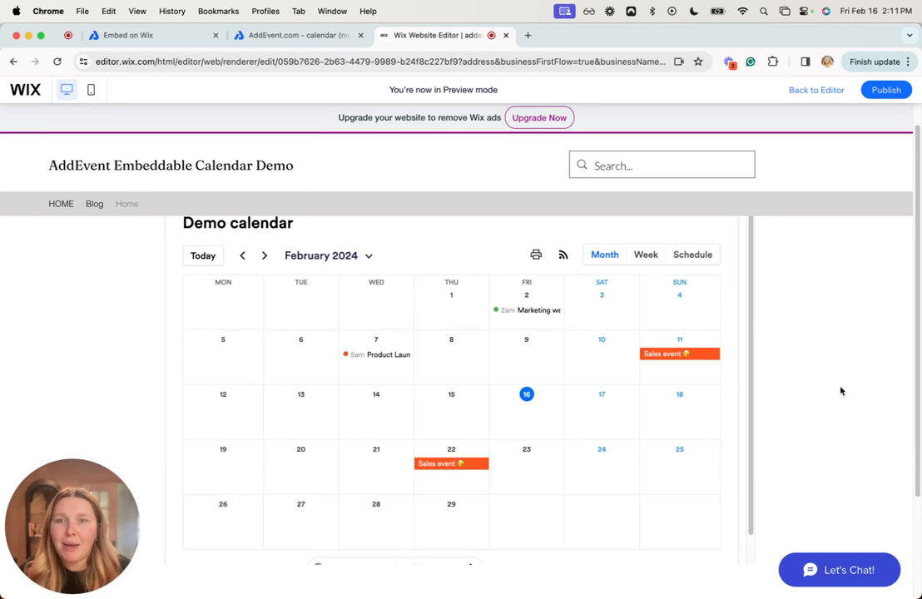
pyautogui.click(387, 353)
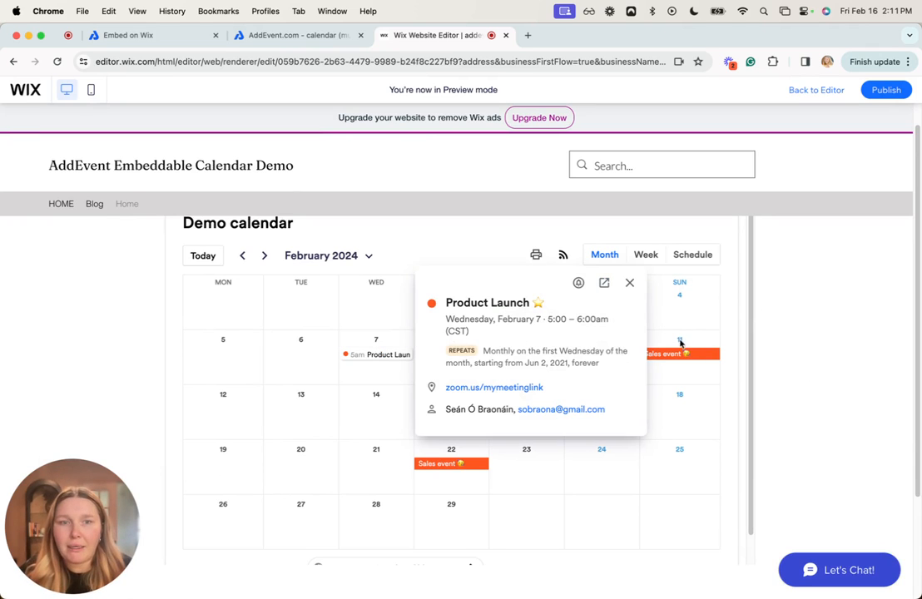
pyautogui.click(450, 464)
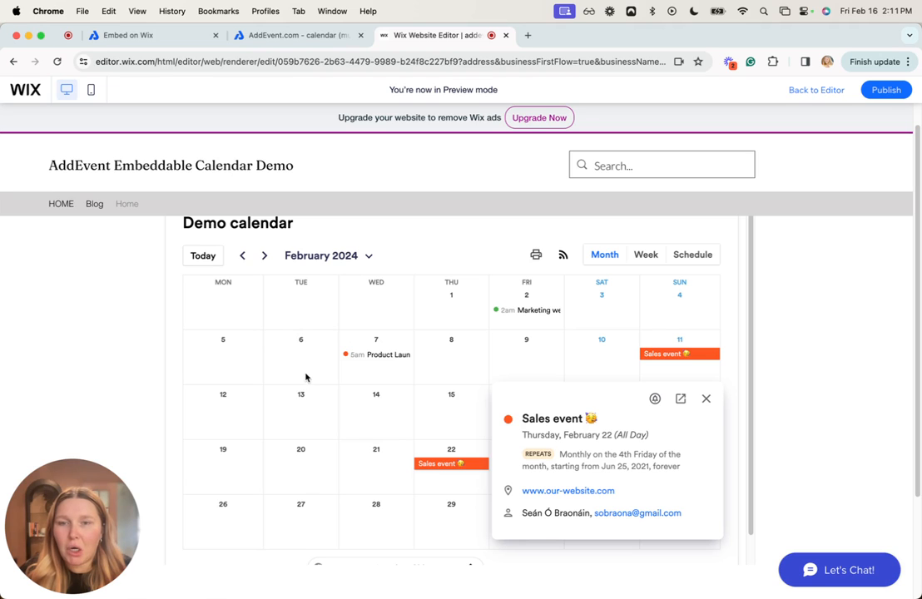
pyautogui.click(705, 398)
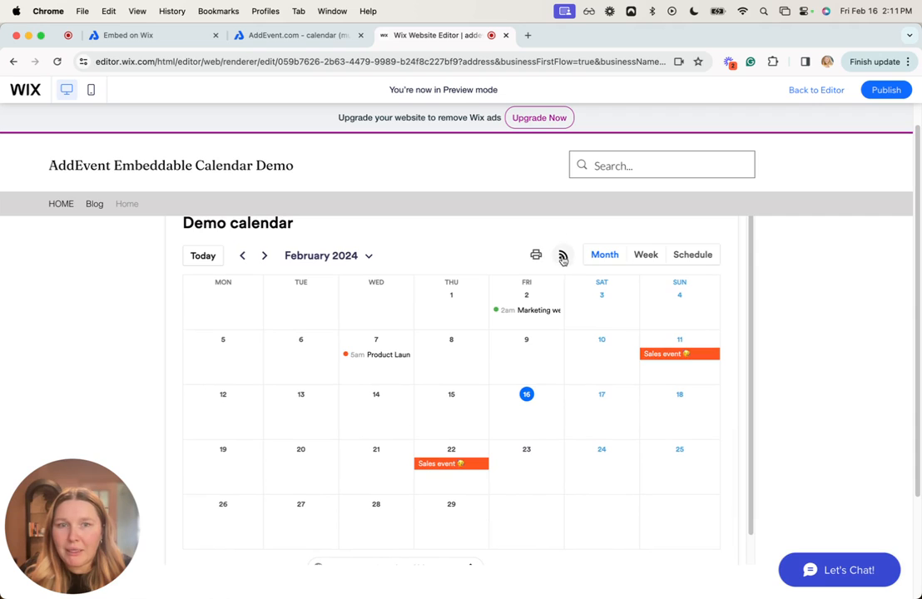
pyautogui.click(264, 256)
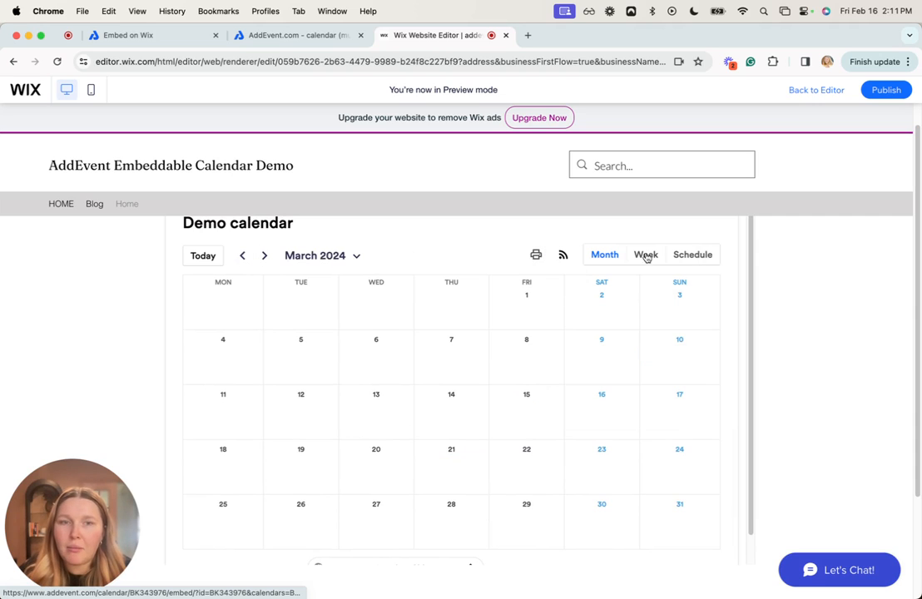
pyautogui.click(692, 255)
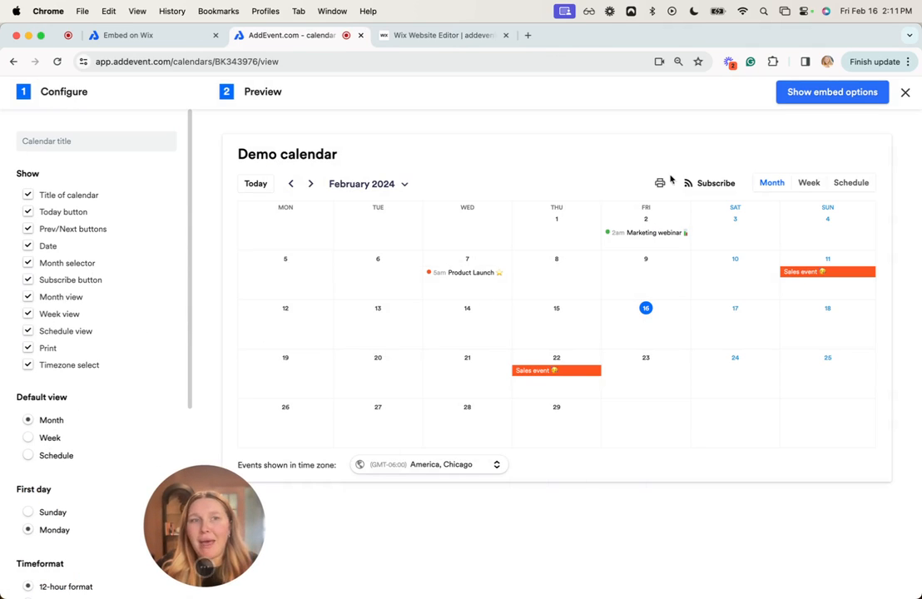
pyautogui.moveTo(487, 99)
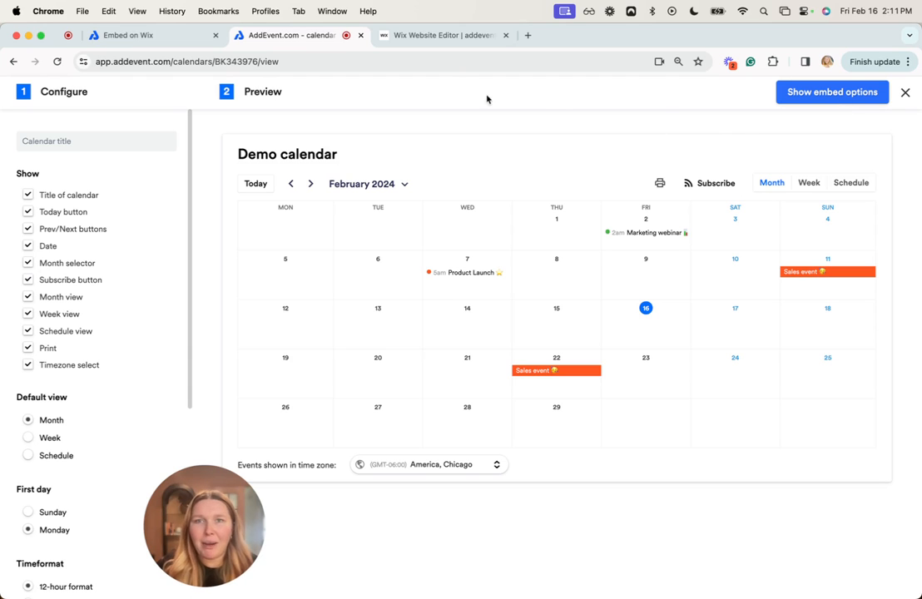
pyautogui.moveTo(445, 35)
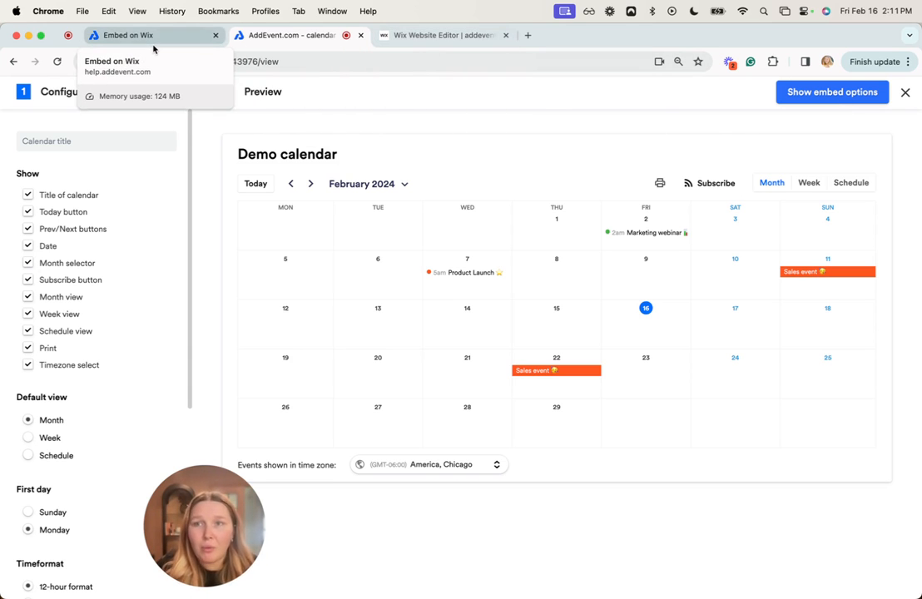
# Step: Switch to the Embed on Wix help article tab
pyautogui.click(129, 34)
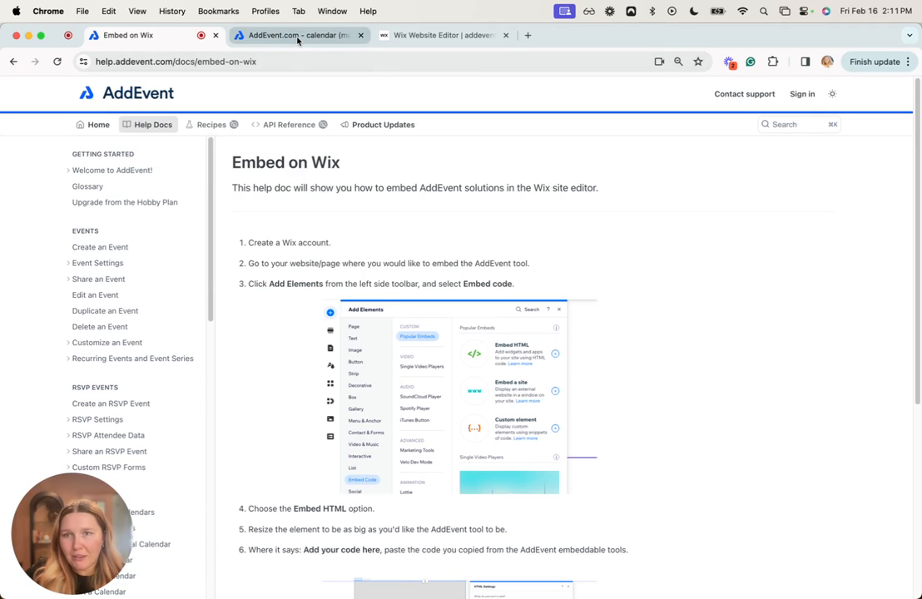
pyautogui.moveTo(443, 35)
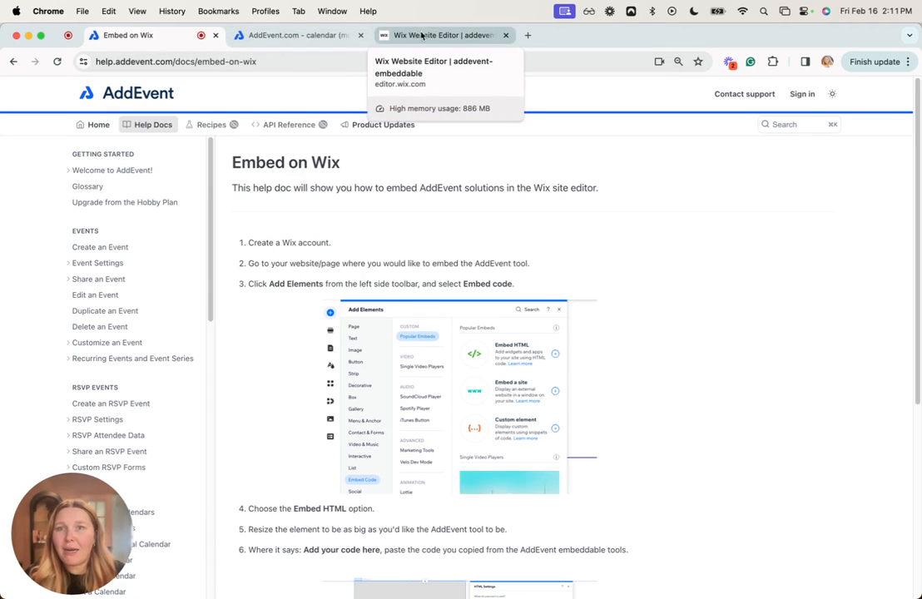
# Step: Switch back to the AddEvent Demo calendar configure and preview tab
pyautogui.click(295, 35)
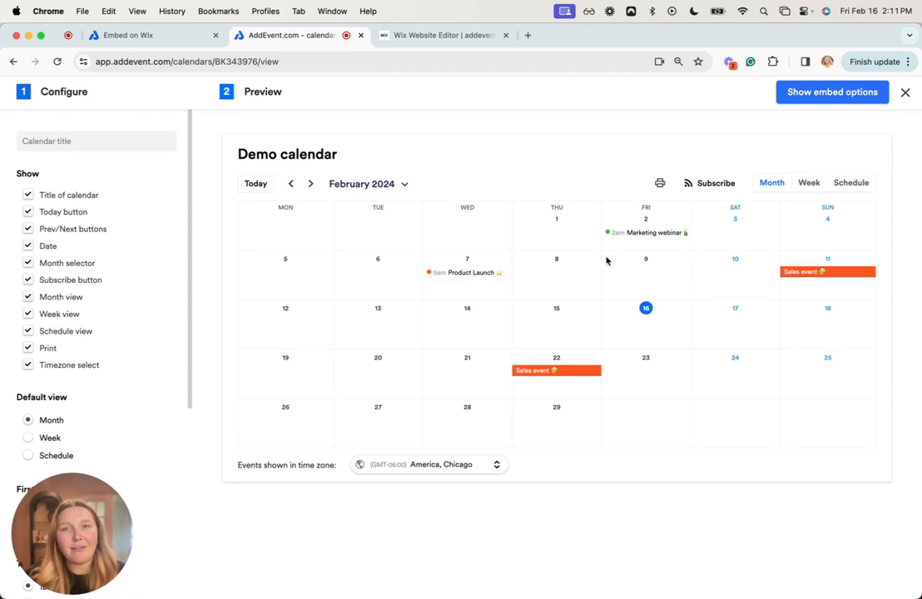
pyautogui.moveTo(574, 316)
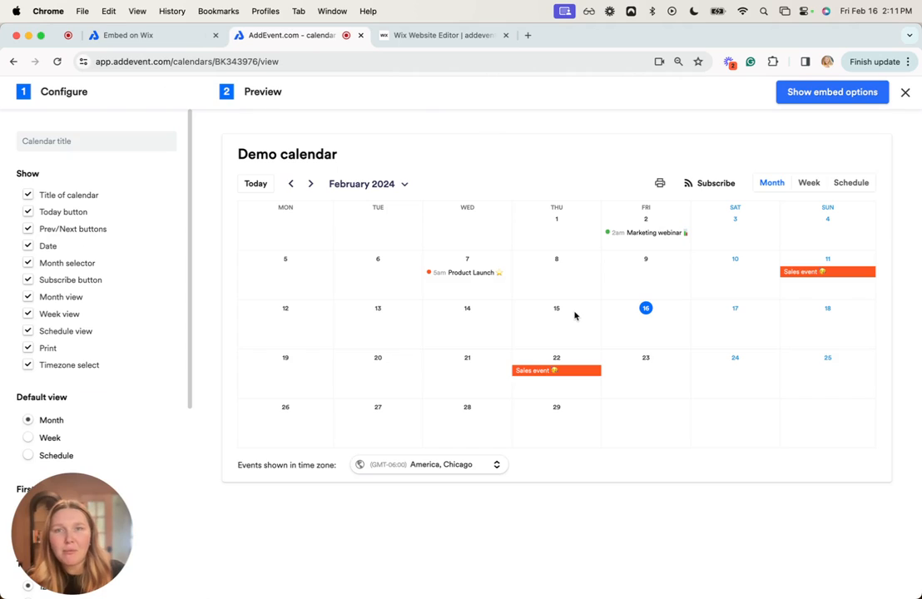
pyautogui.moveTo(643, 135)
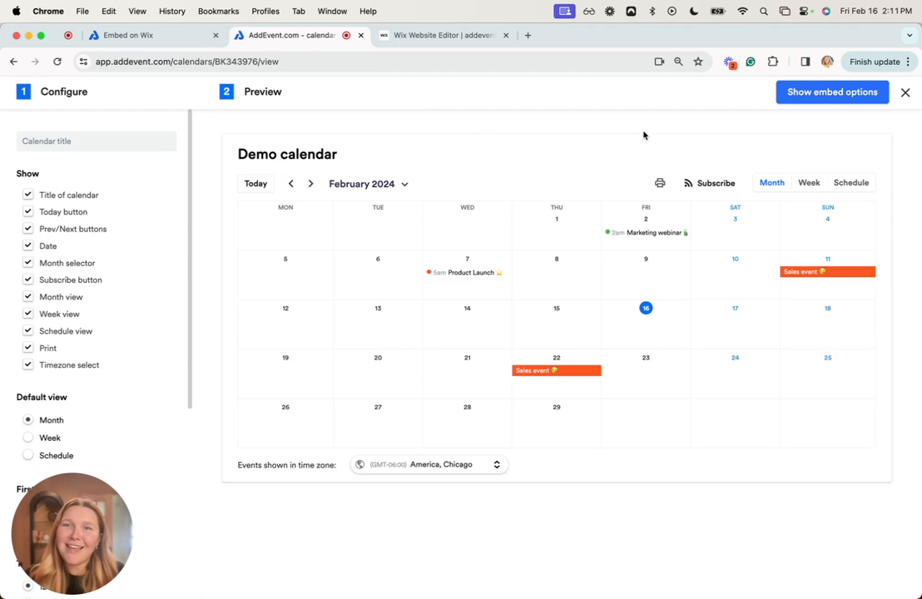